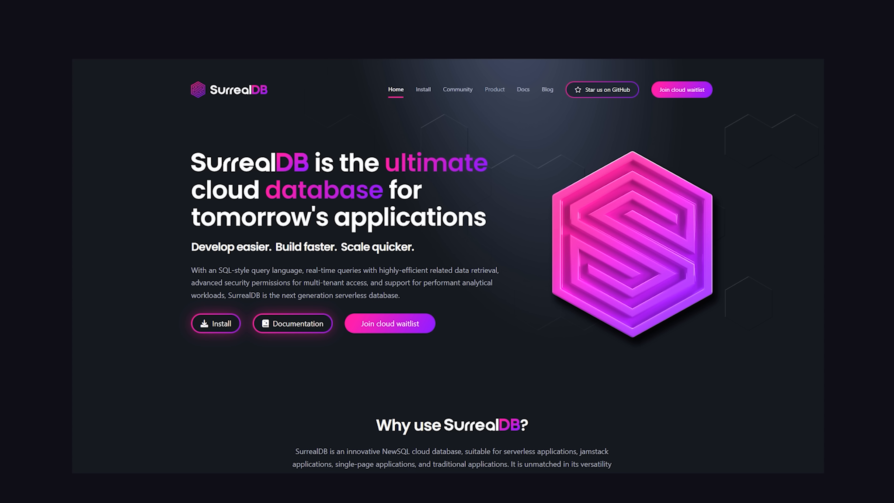
Scroll the SurrealDB homepage down to the 'Why use SurrealDB?' section.
scroll("down", 3)
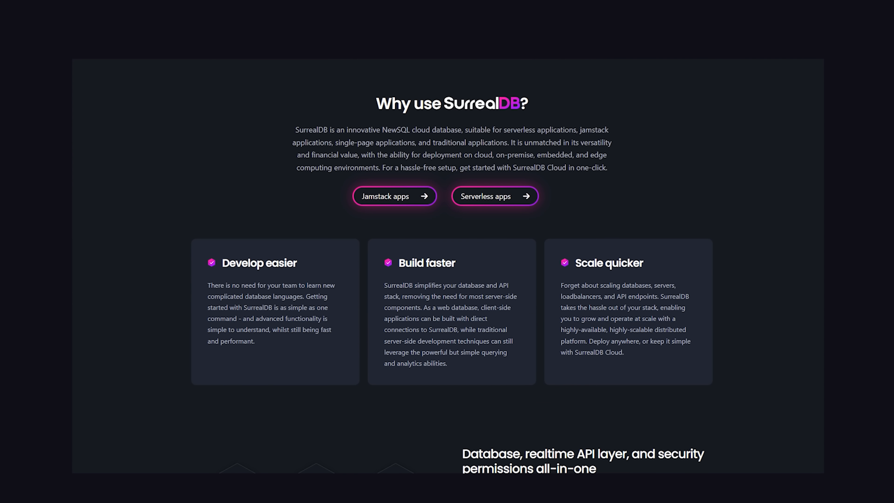
scroll("down", 3)
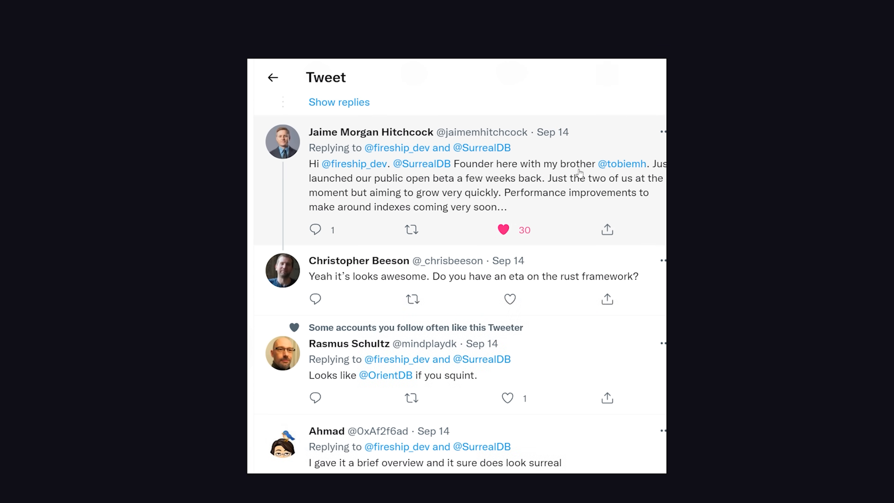
mouse_move(513, 198)
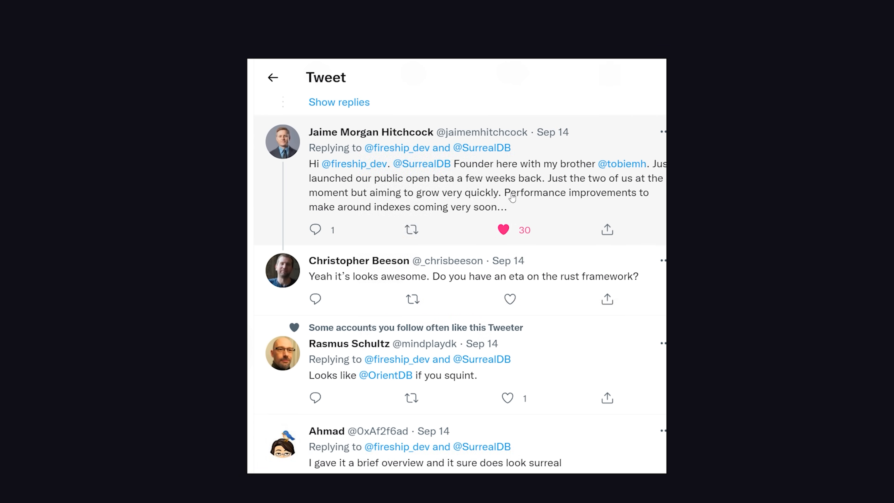
left_click_drag(508, 193, 649, 193)
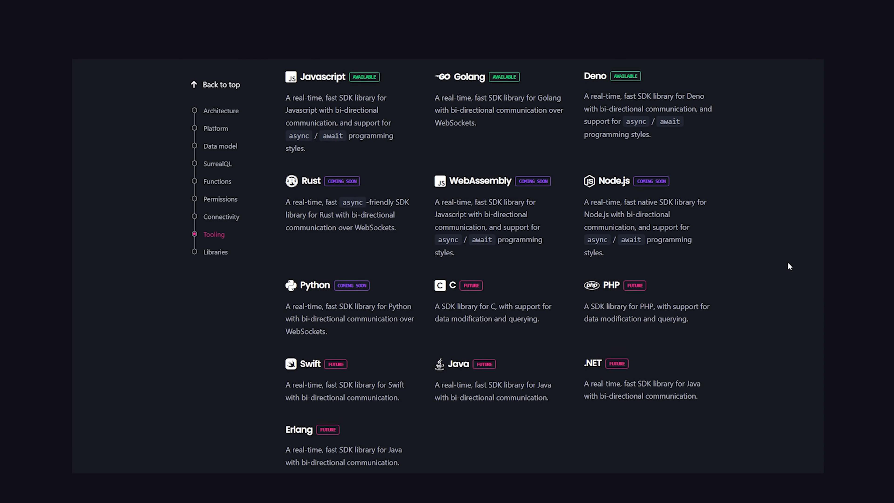
Scroll past Tooling and User interface, dismiss the cloud waitlist popup, and reach the install commands.
scroll("down", 3)
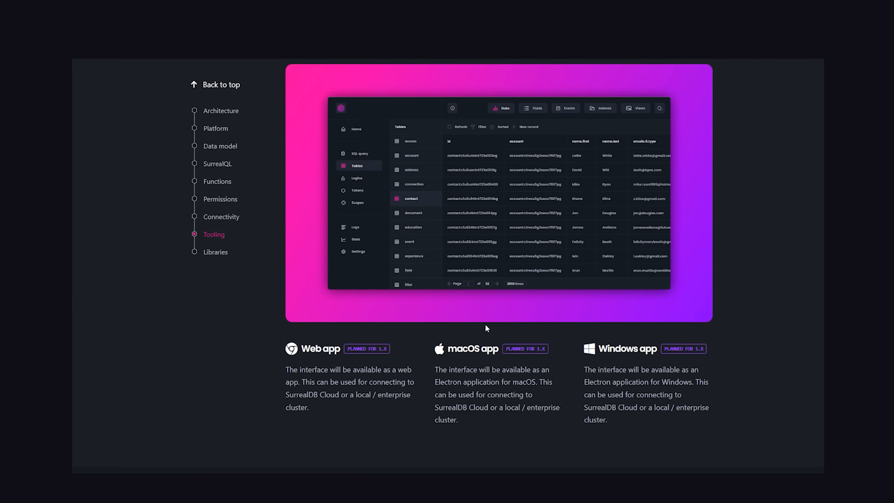
scroll("down", 3)
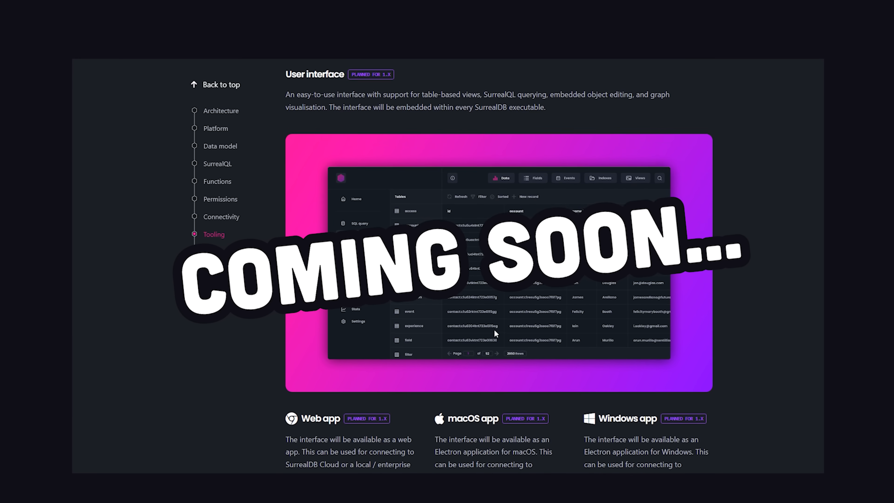
scroll("down", 3)
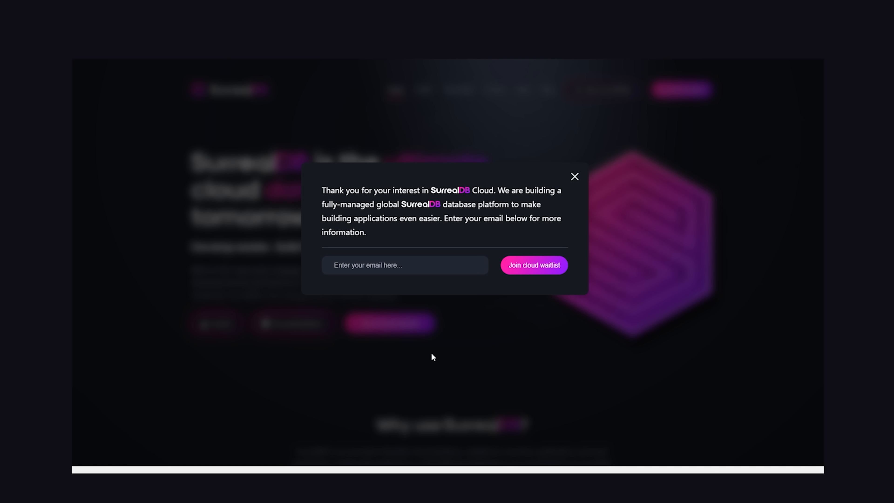
left_click(575, 177)
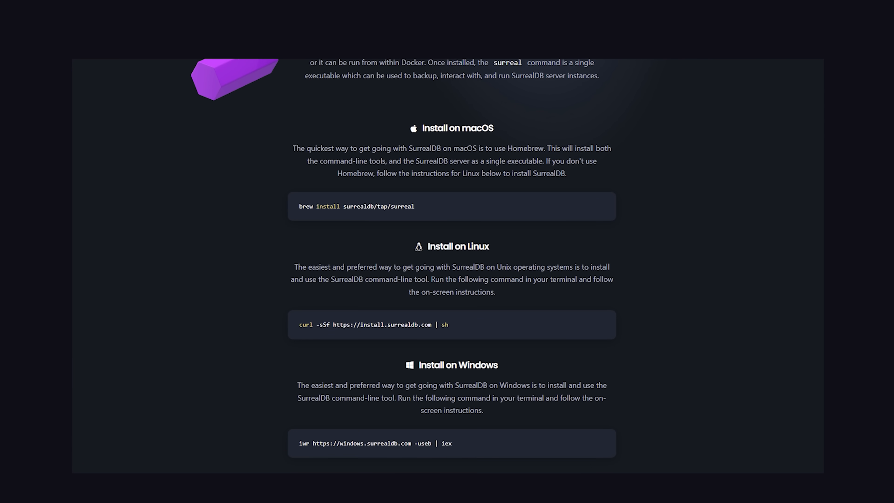
scroll("down", 3)
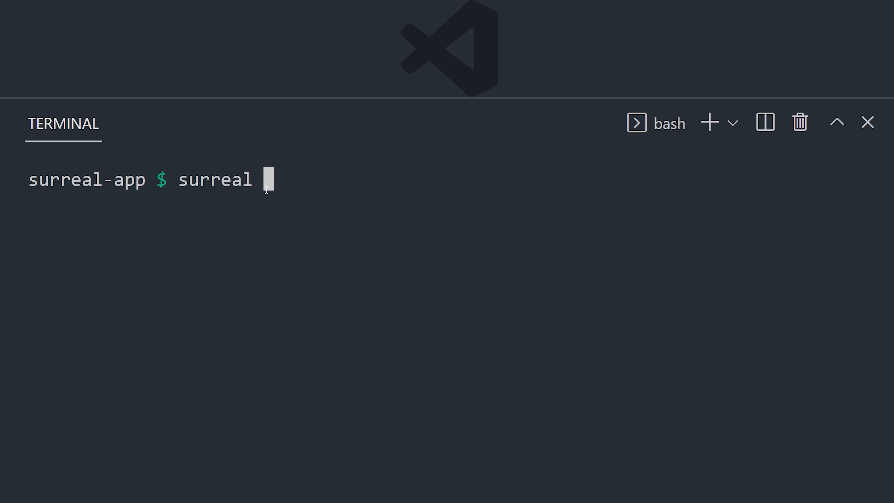
Run 'surreal sql' and enter 'CREATE life;' at the interactive shell prompt.
type("sql")
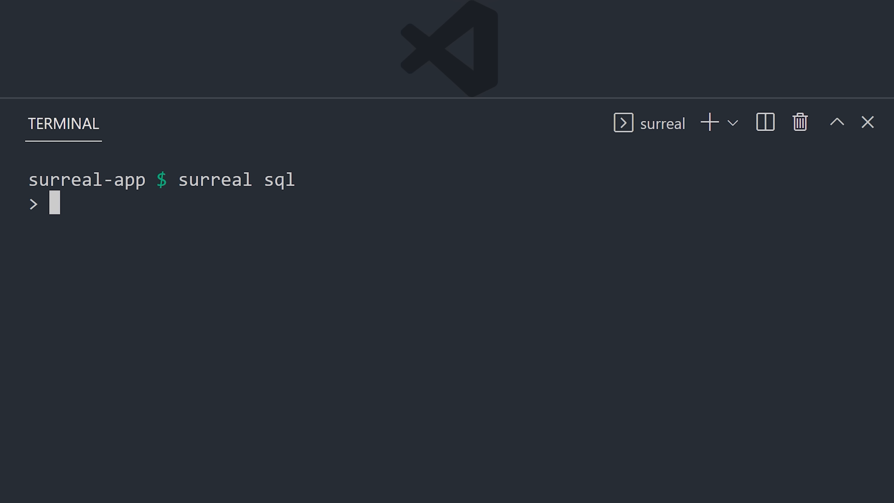
type("CREATE life;")
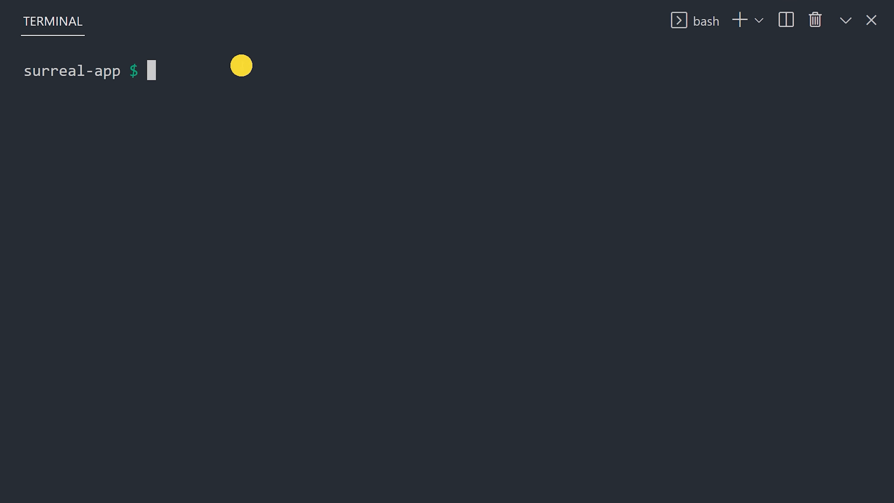
Start the in-memory server as root and review the POST request's NS/DB headers, auth and body.
type("surreal start --log debug --user root --pass root memory")
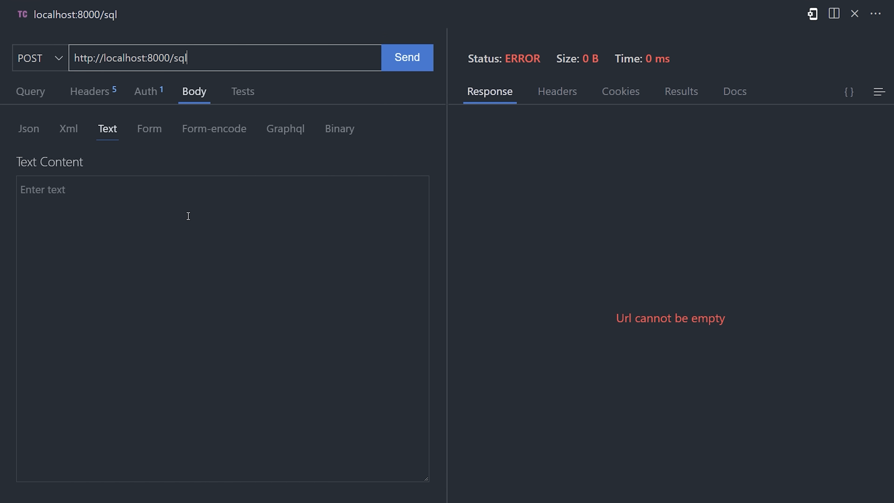
left_click(89, 91)
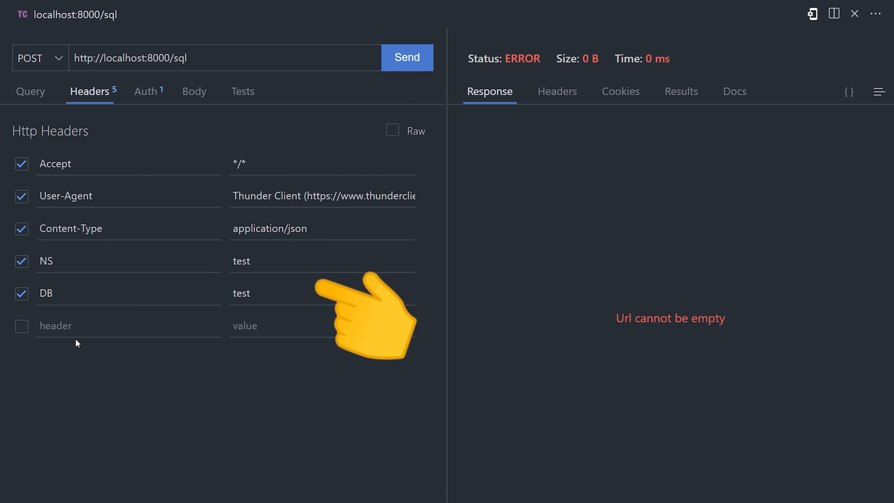
left_click(145, 91)
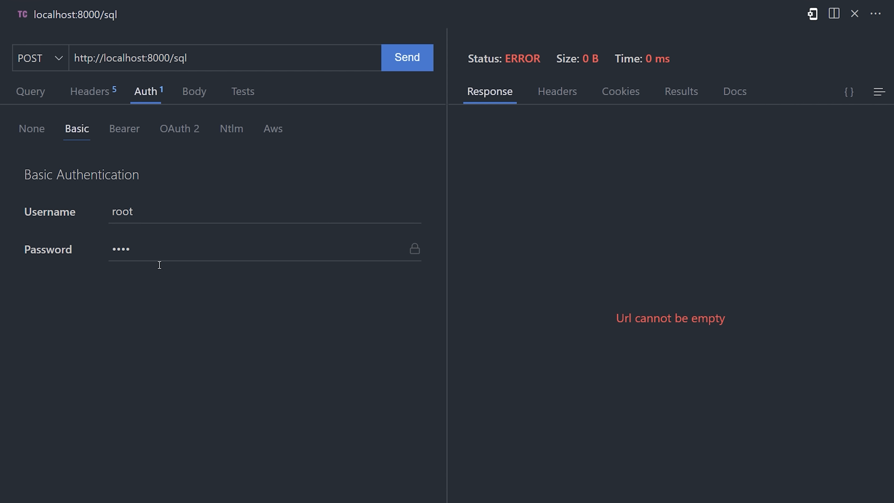
left_click(194, 91)
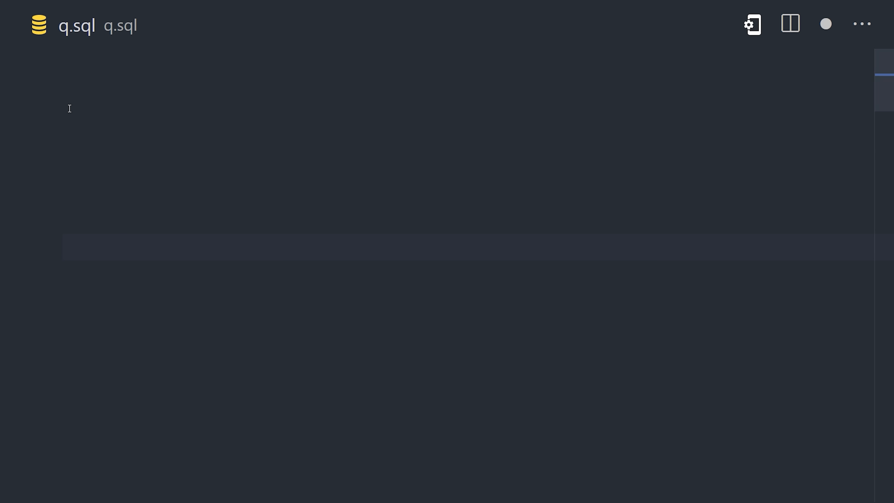
Write CREATE human:jeff SET nickname="Jeff", age=99 in q.sql.
type("CREATE;")
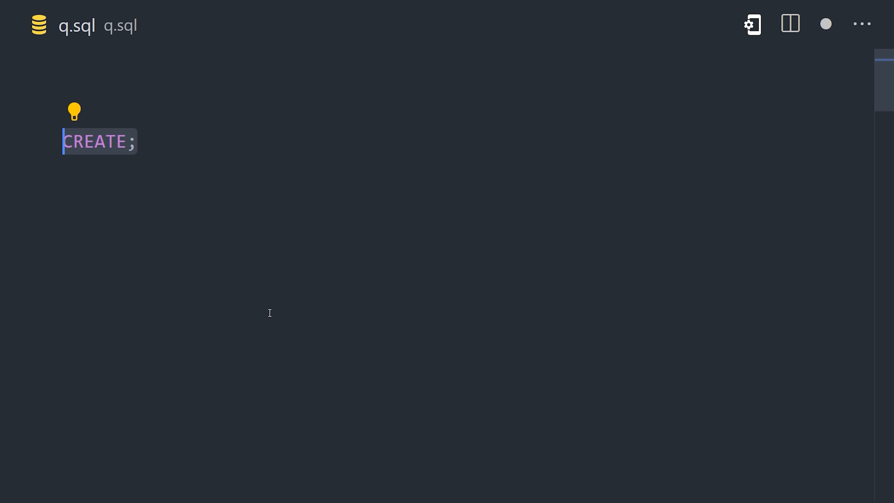
type("human:jeff")
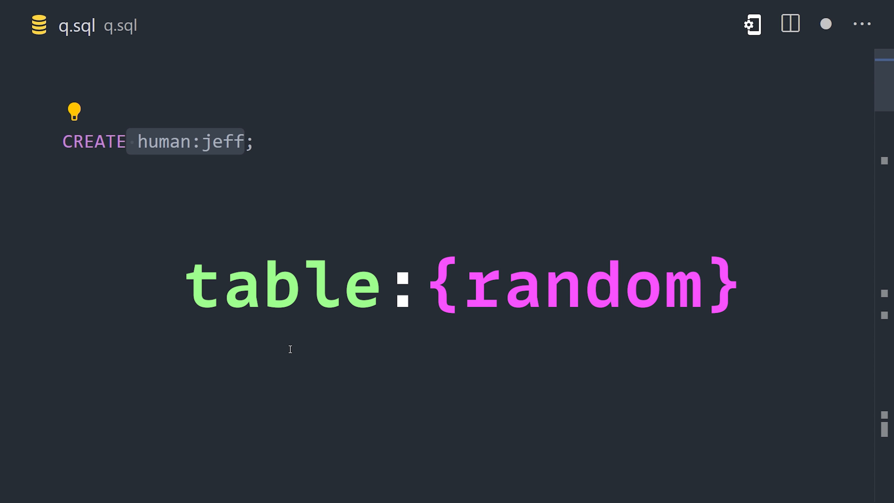
type("SET nickname=\"Jeff\"")
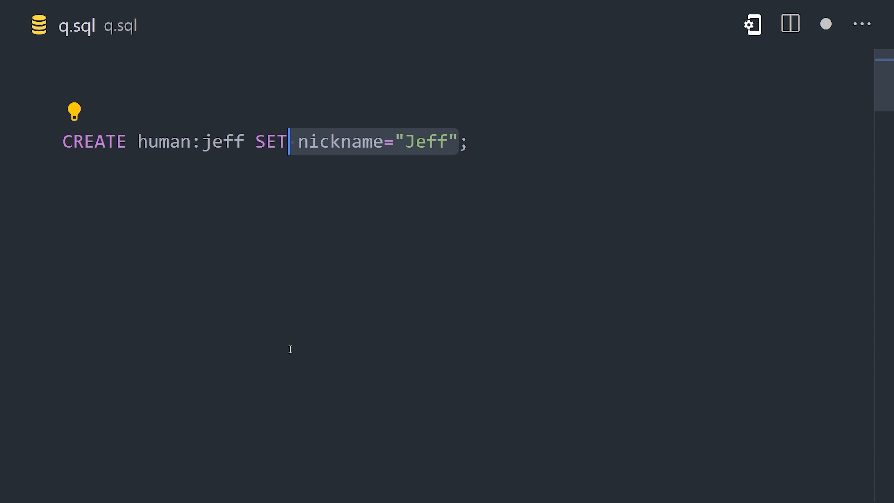
type(", age=99")
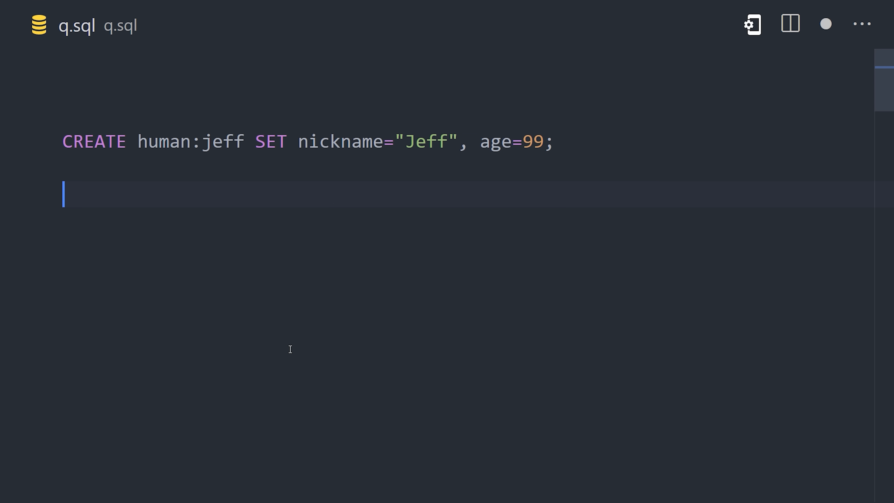
Write CREATE human:chad SET nickname="Chad", age=27, sex=true.
type("CREATE human:chad SET nickname=\"Chad\", age=27;")
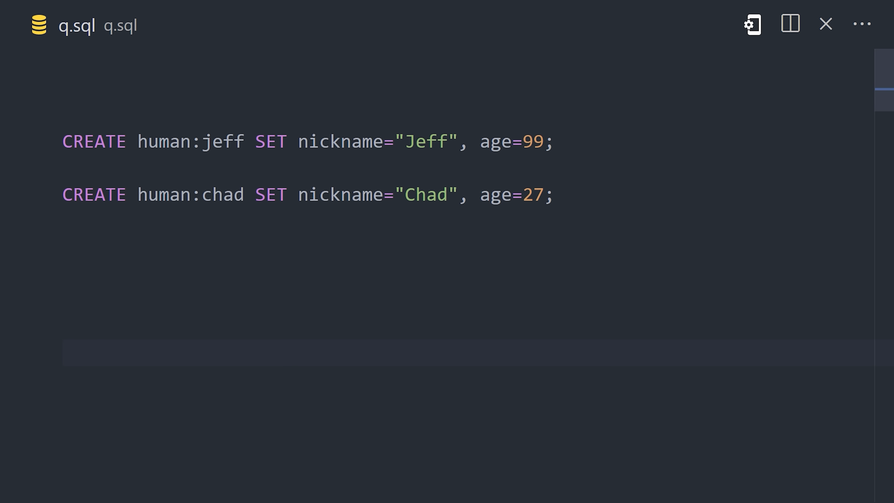
type(", sex=true")
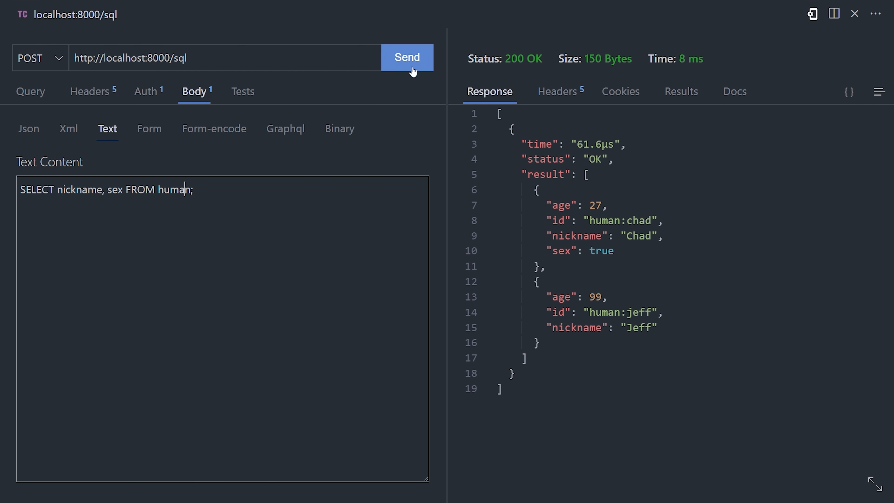
Run SELECT nickname, sex FROM human, then rerun it filtered WHERE sex == true.
left_click(407, 57)
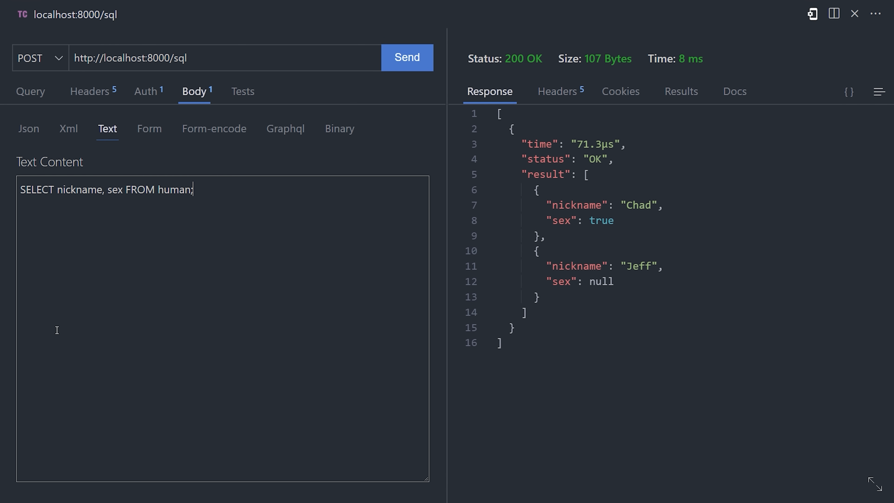
left_click(407, 57)
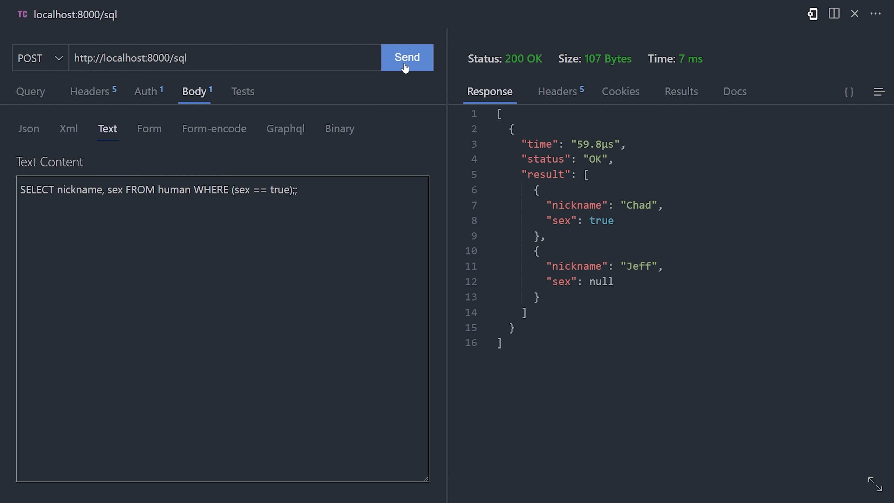
left_click(407, 57)
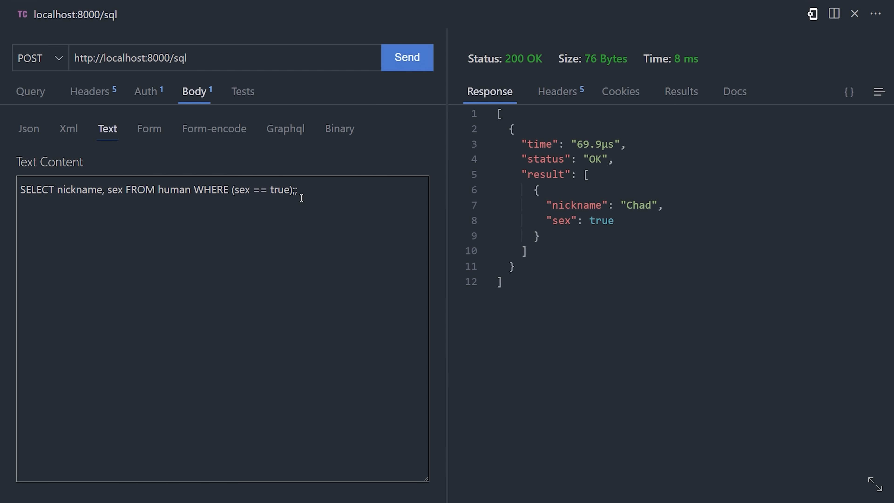
key("Backspace")
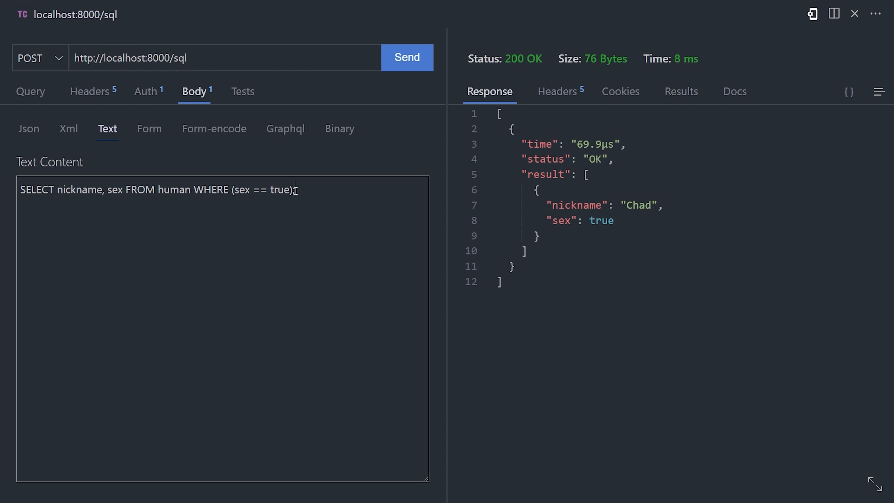
Replace the request query, send it, and draft UPDATE human:chad SET in q.sql.
left_click_drag(193, 190, 293, 189)
type("UPDATE human SET skills += ['breathing', 'walking'];")
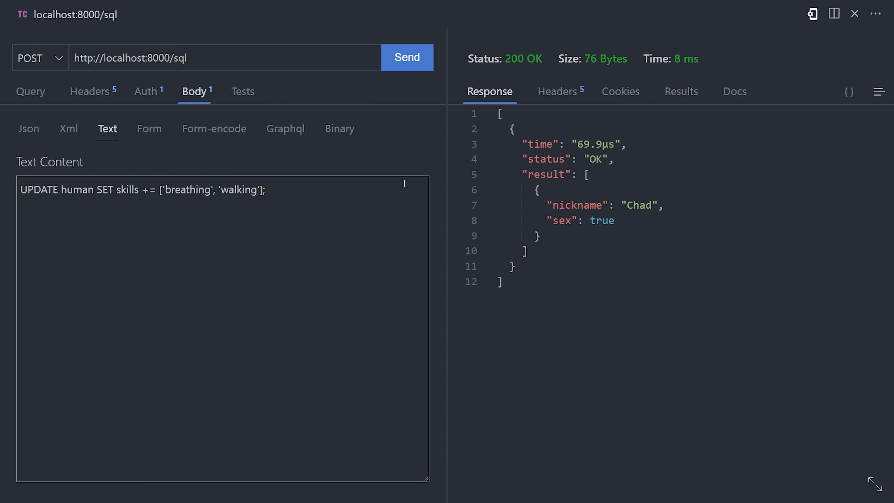
left_click(407, 57)
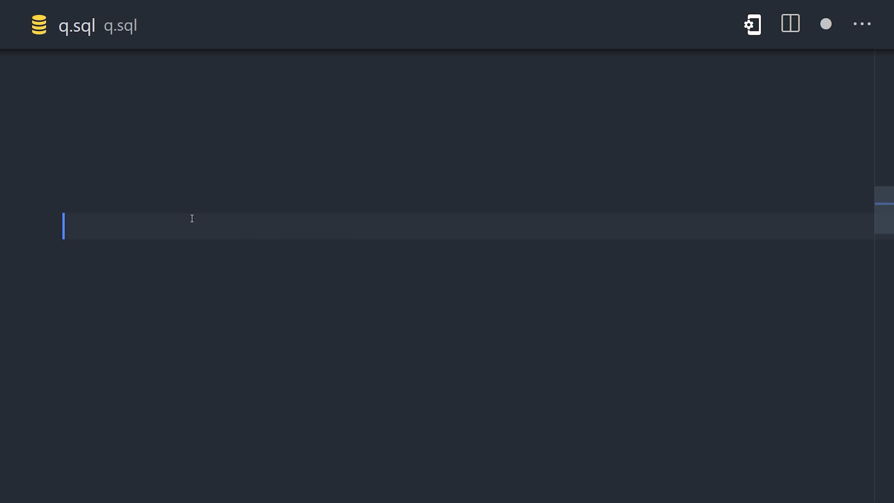
type("UPDATE human:chad SET;")
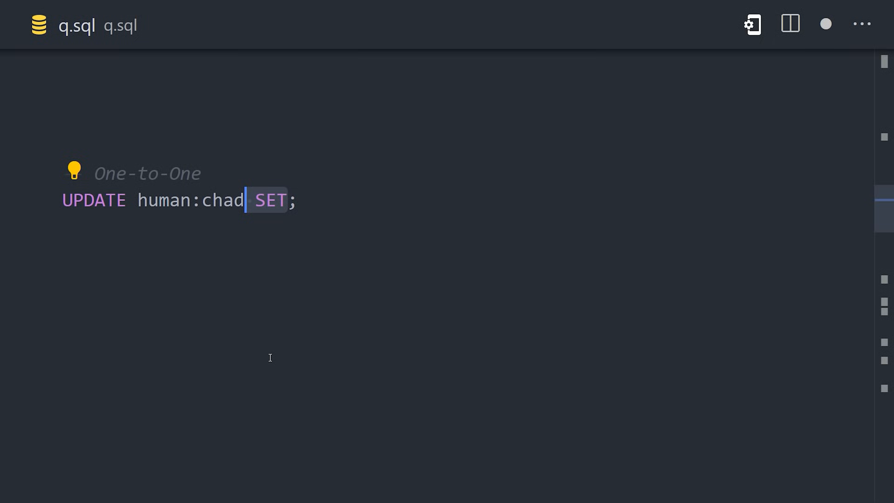
Set chad's bff = human:jeff and write SELECT bff.nickname, bff.age FROM human:chad.
type("bff = human:jeff")
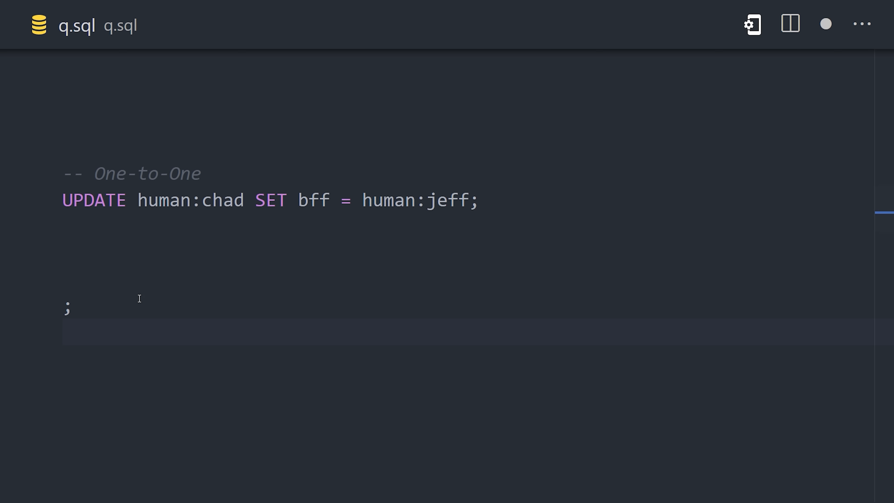
type("SELECT bff.nickname")
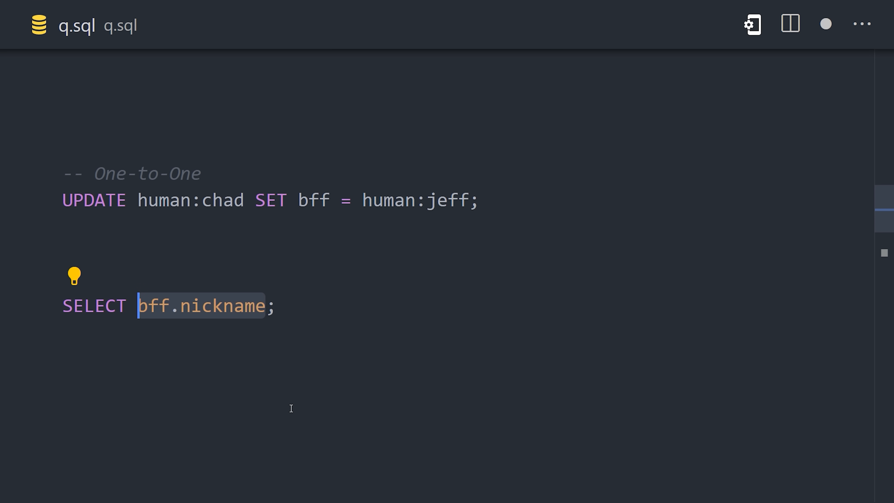
type(", bff.age FROM human:chad")
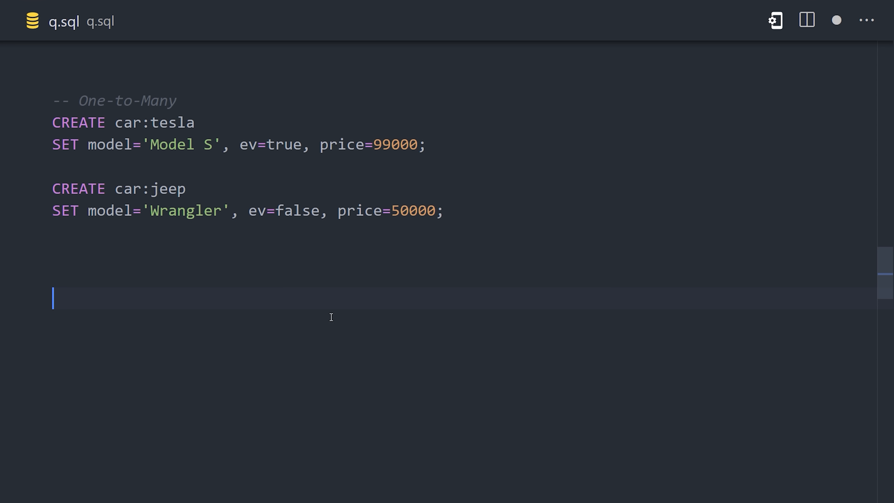
Write updates setting chad's cars to tesla and jeep and each car's owner to human:chad, then send them.
type("UPDATE human:chad SET cars = ['car:tesla', 'car:jeep'];")
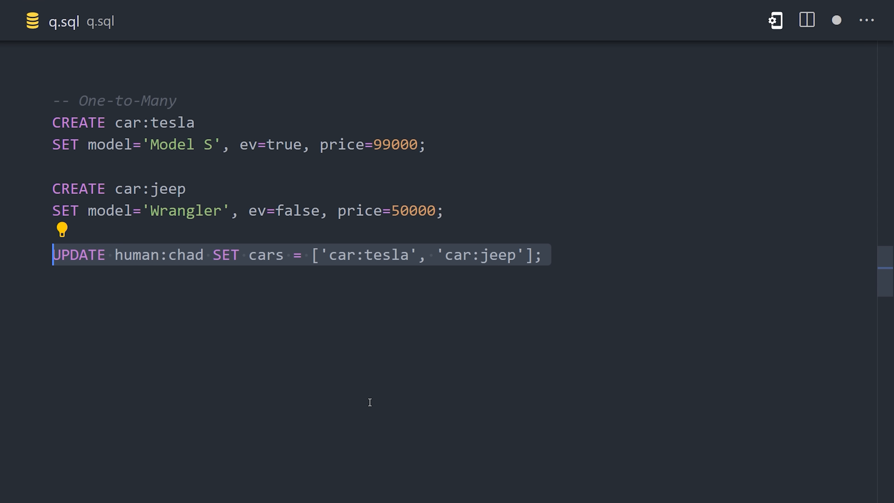
type("UPDATE car:tesla SET owner = human:chad;")
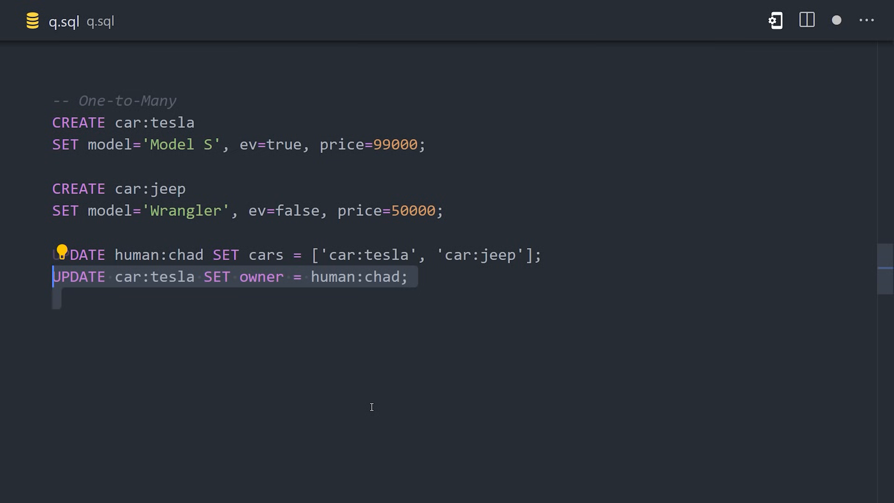
type("UPDATE car:jeep SET owner = human:chad;")
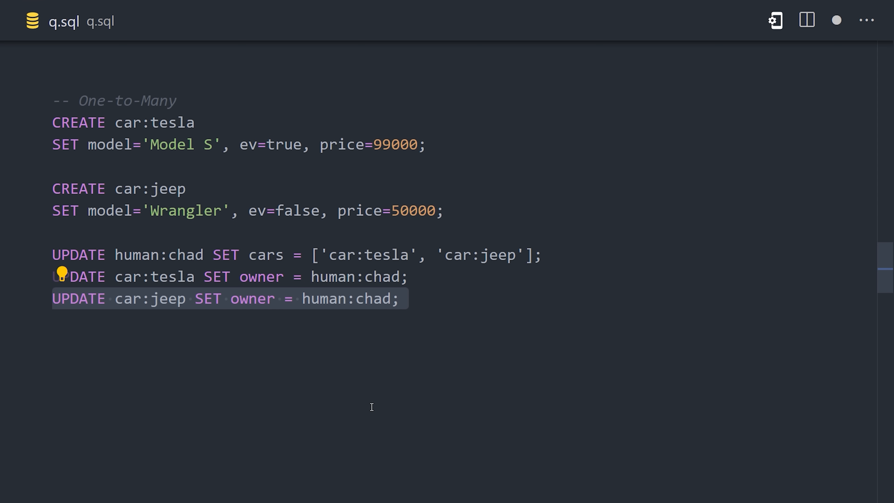
left_click(406, 57)
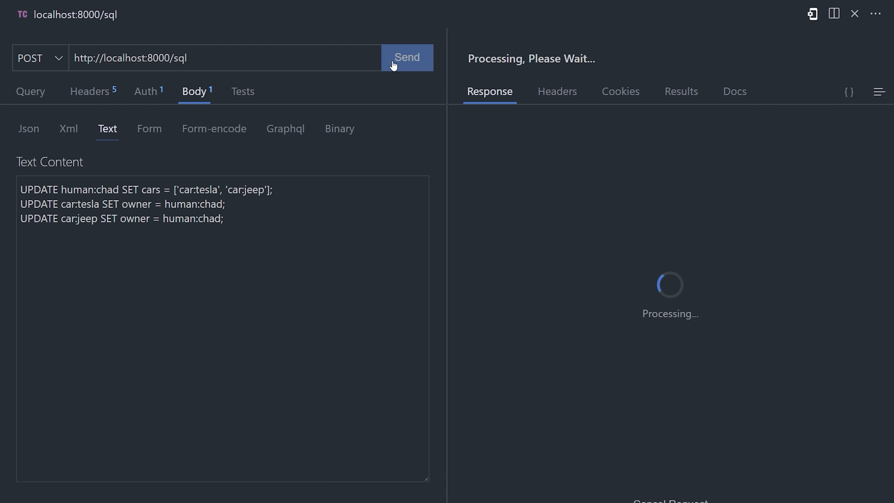
left_click(407, 57)
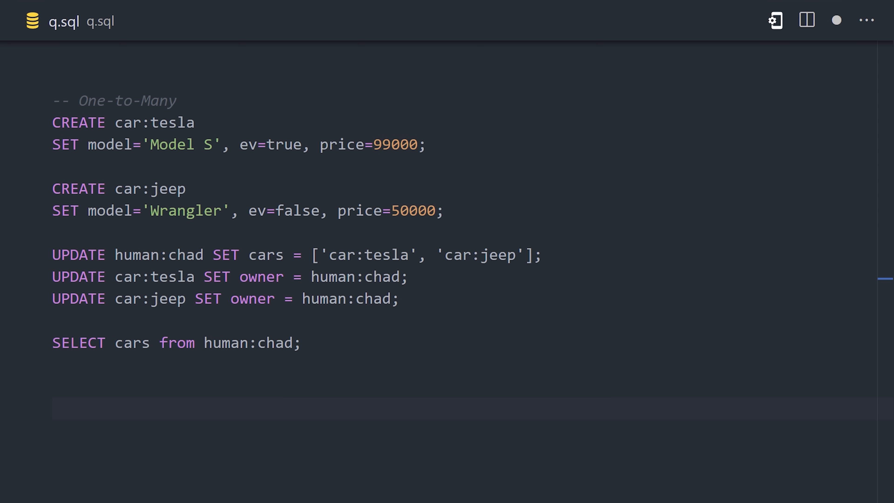
type("SELECT * FROM car WHERE owner == human:chad;")
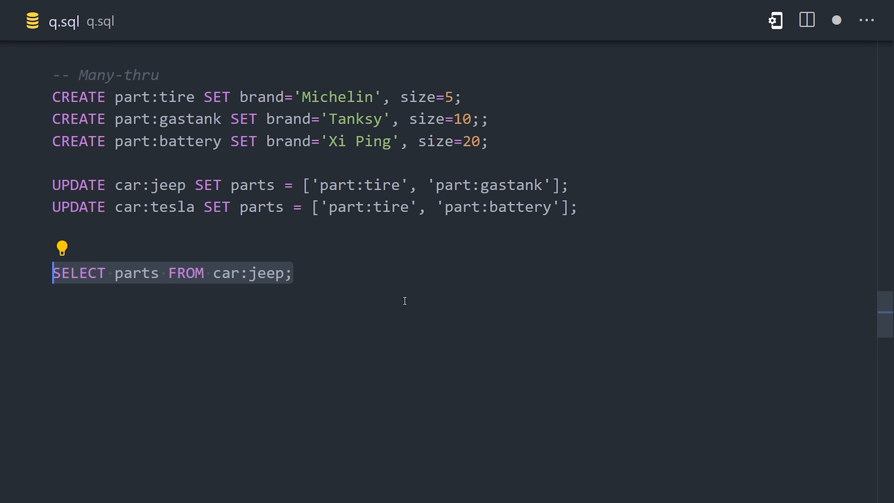
Write SELECT cars.parts.brand FROM human:chad and run it in Thunder Client.
type("SELECT cars.parts;")
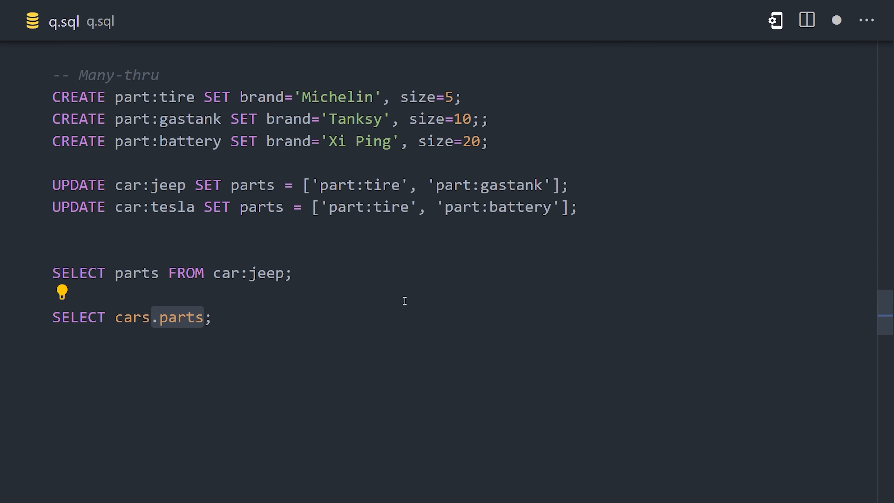
type(".brand FROM human:chad")
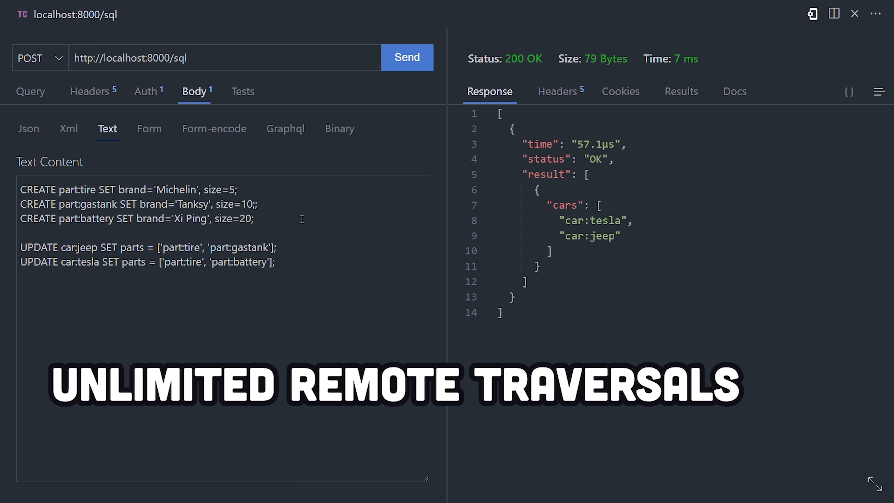
left_click(406, 57)
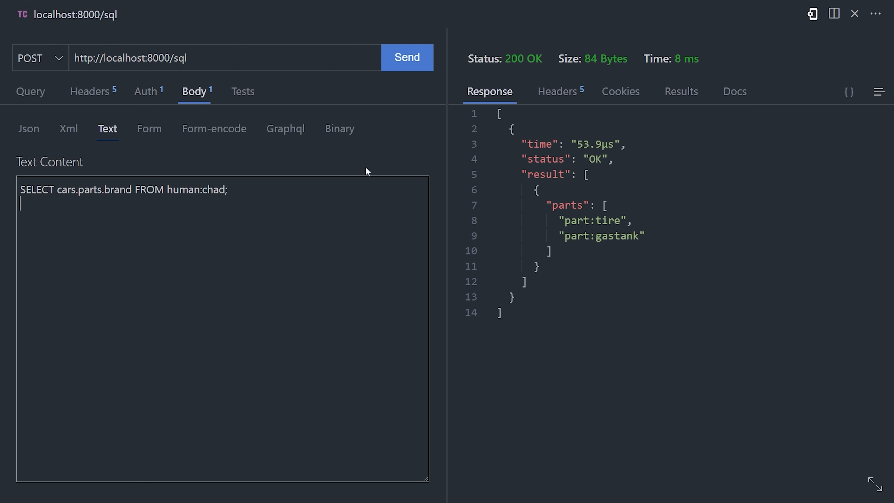
left_click(407, 58)
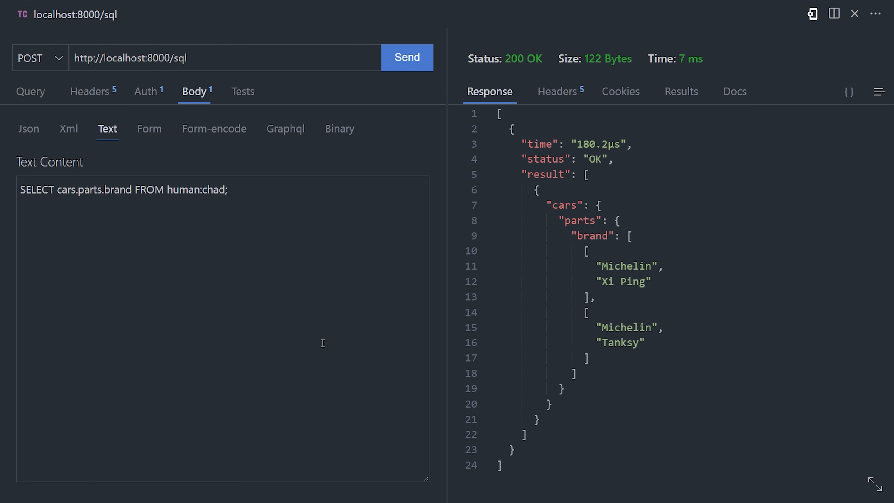
mouse_move(269, 403)
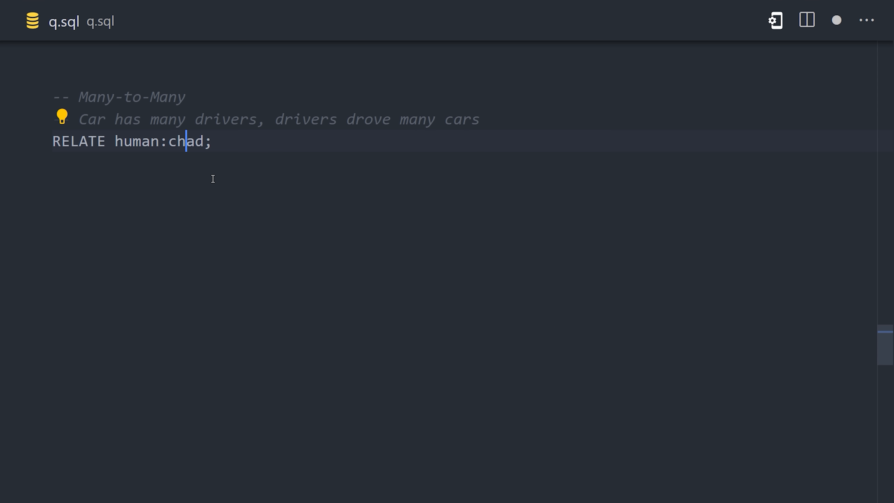
Complete RELATE human:chad->drove->car:jeep SET when = time::now(), destination = 'the club', and begin jeff's RELATE.
type("->drove")
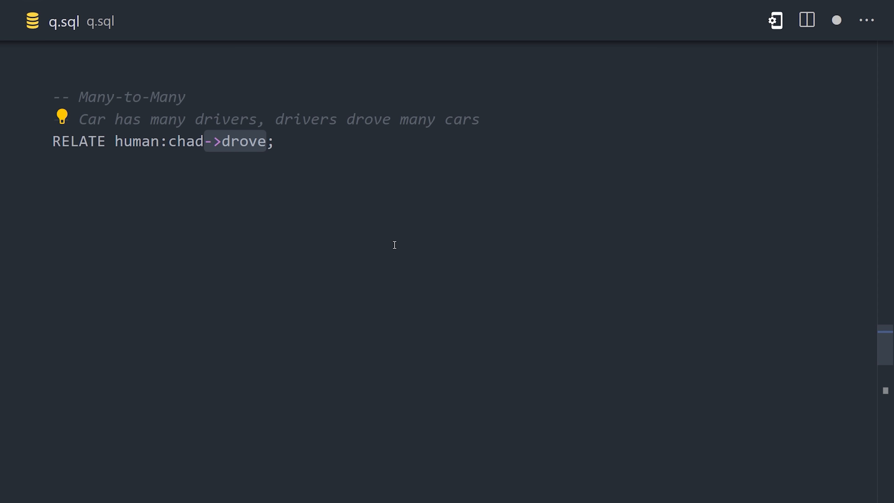
type("->car:jeep")
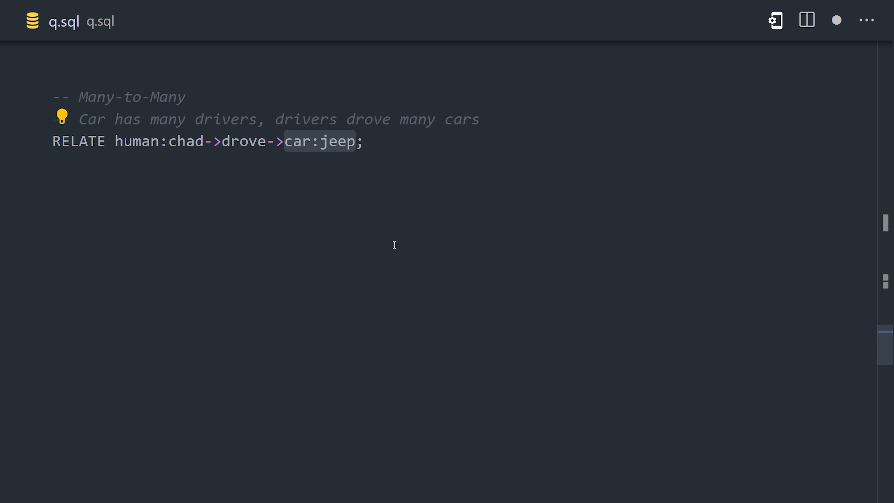
type("SET when = time::now(), destination = 'the club'")
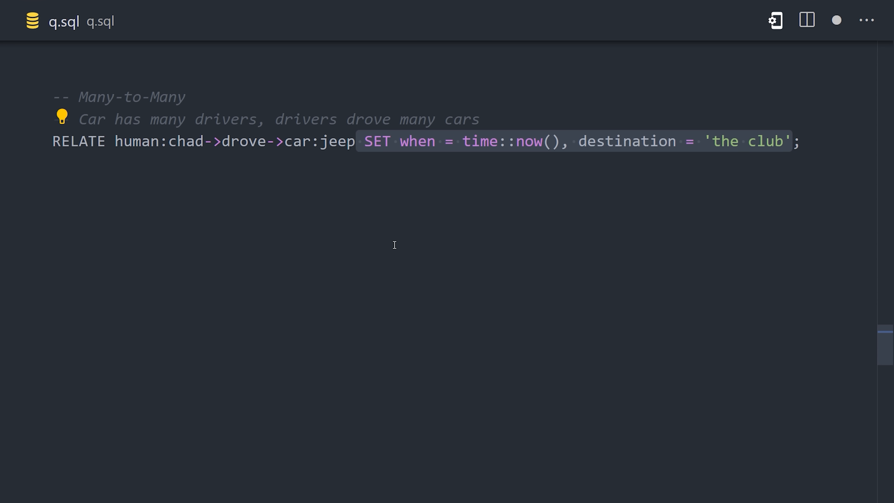
type("RELATE")
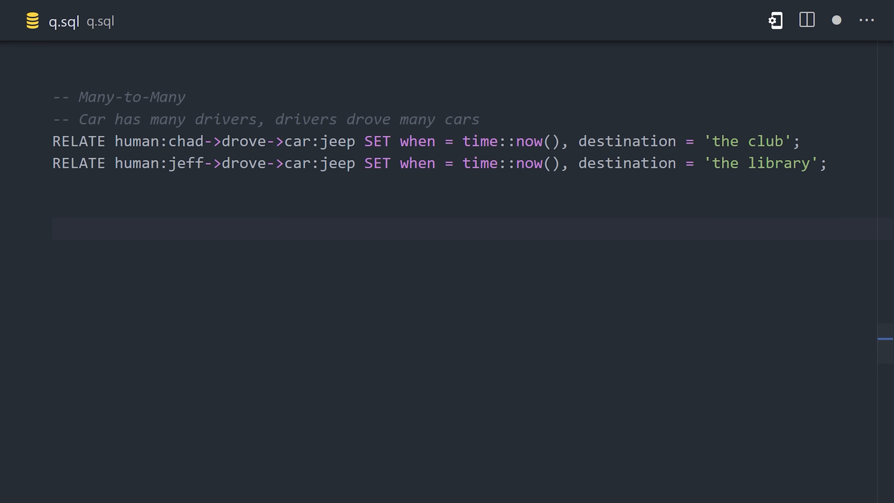
Write the forward graph query SELECT ->drove->car FROM human.
type("SELECT ;")
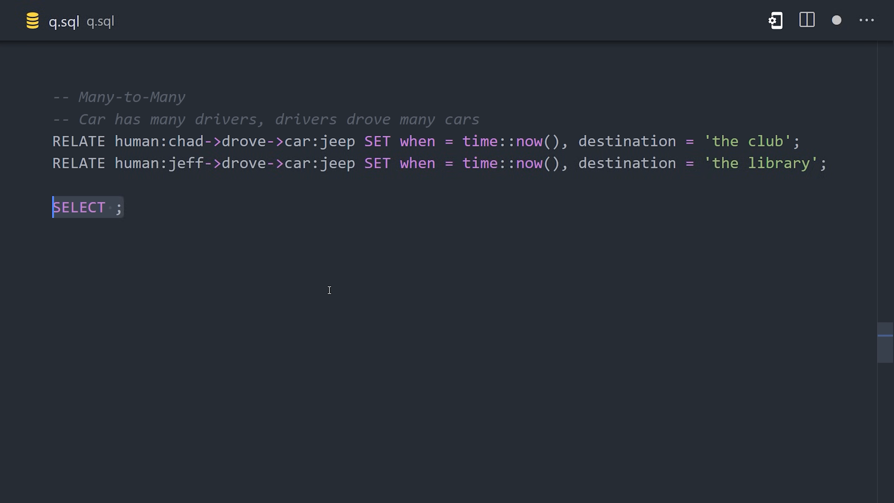
type("->drove FROM human")
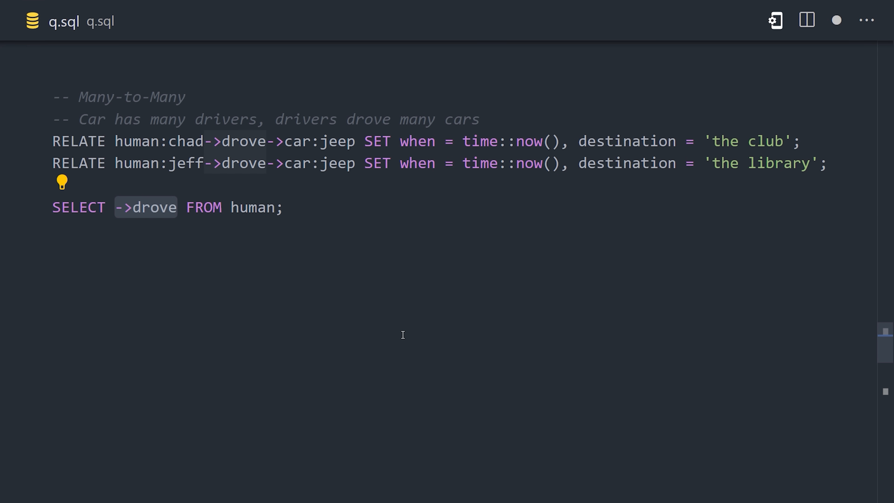
type("->car")
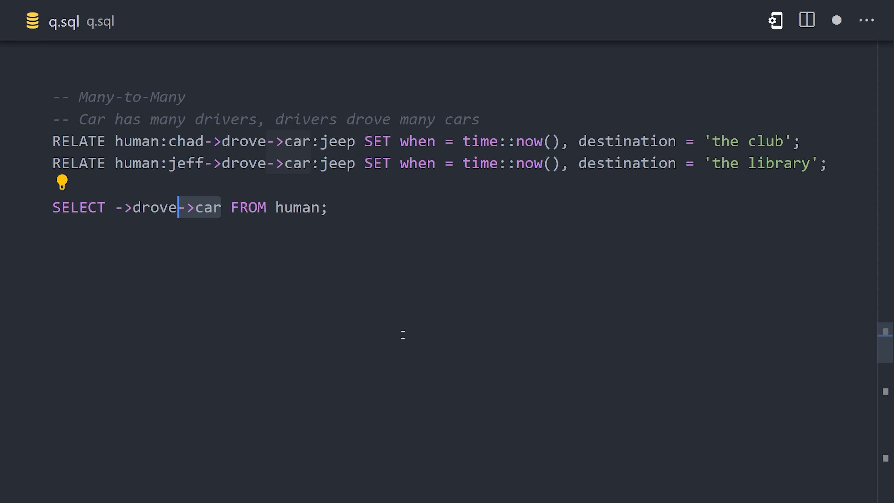
Write SELECT <-drove<-human FROM car and run it, returning human:chad and human:jeff.
type("SELECT <-drove FROM car;")
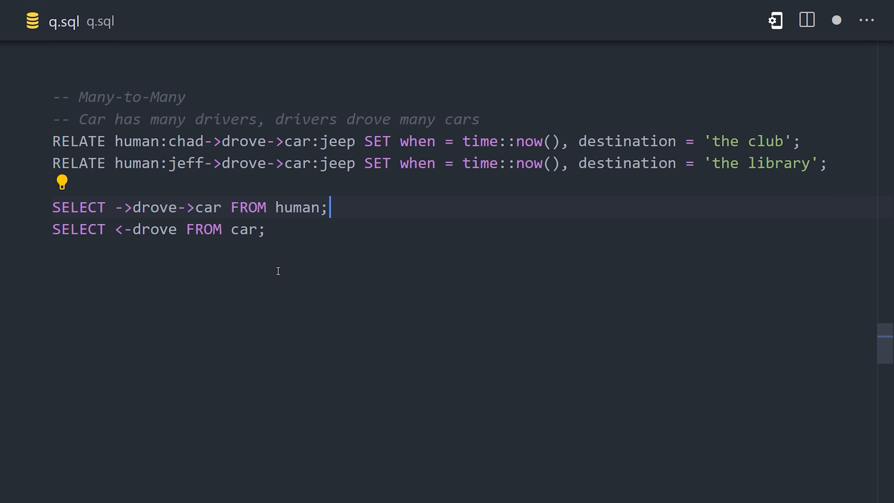
type("<-human")
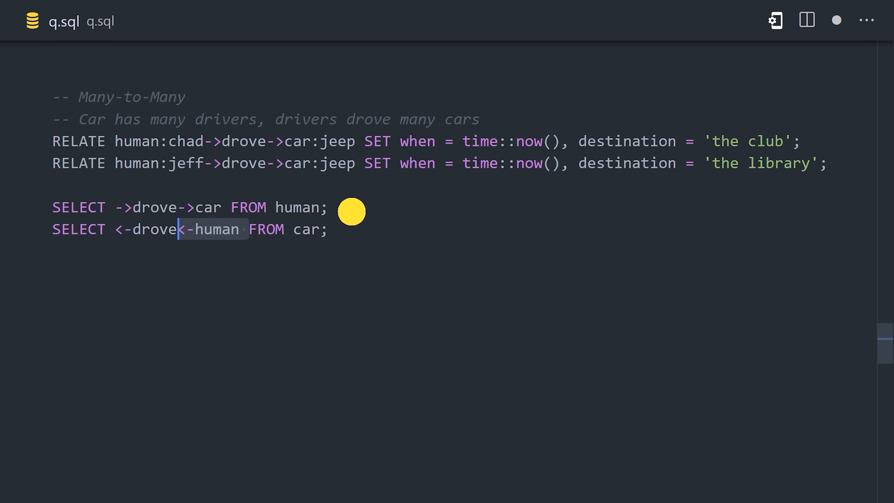
key("Enter")
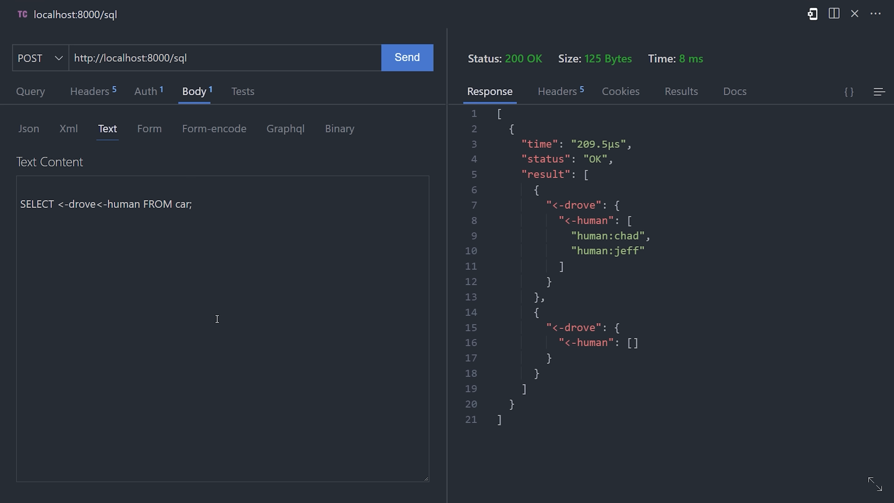
mouse_move(152, 399)
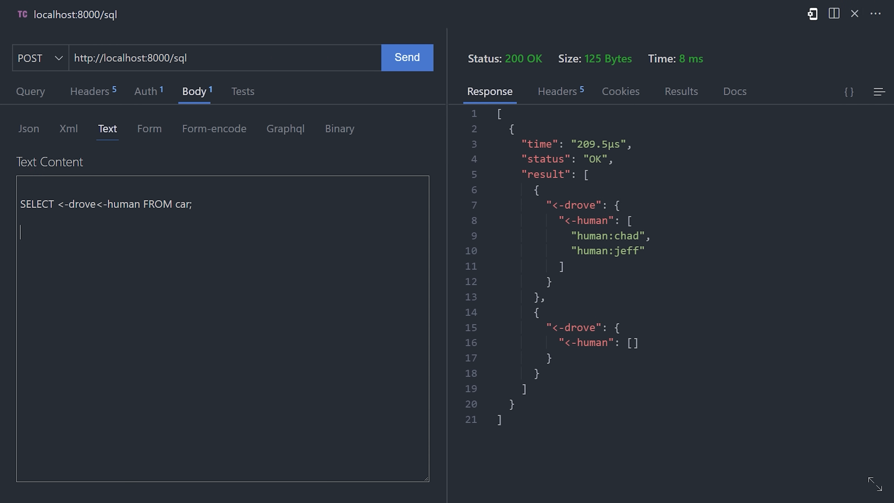
Send SELECT * FROM drove; to list both edge records with destination, in, out and timestamp.
left_click(406, 56)
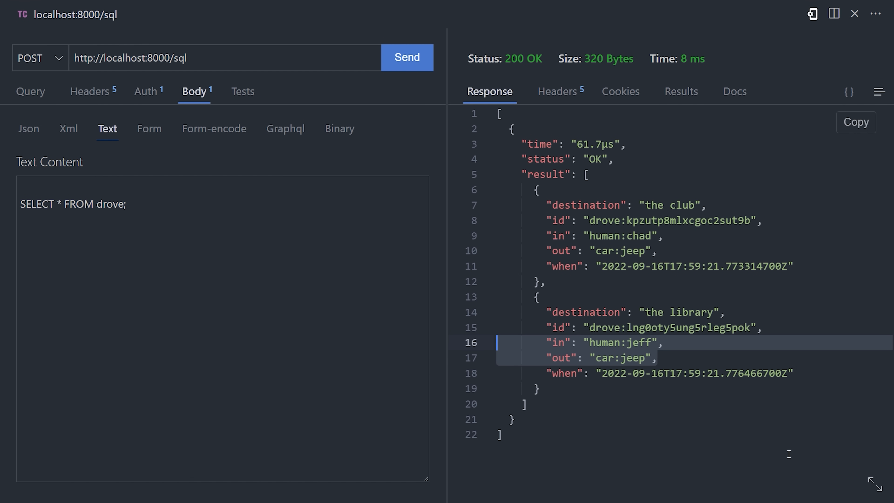
mouse_move(807, 455)
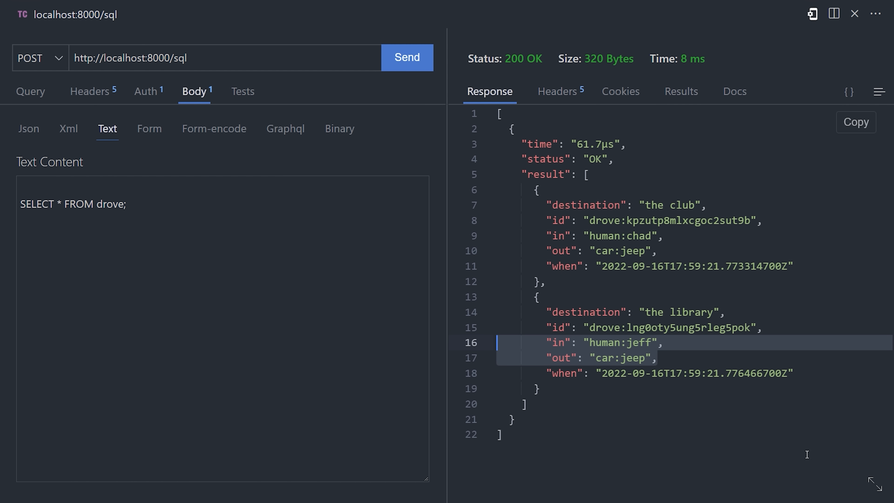